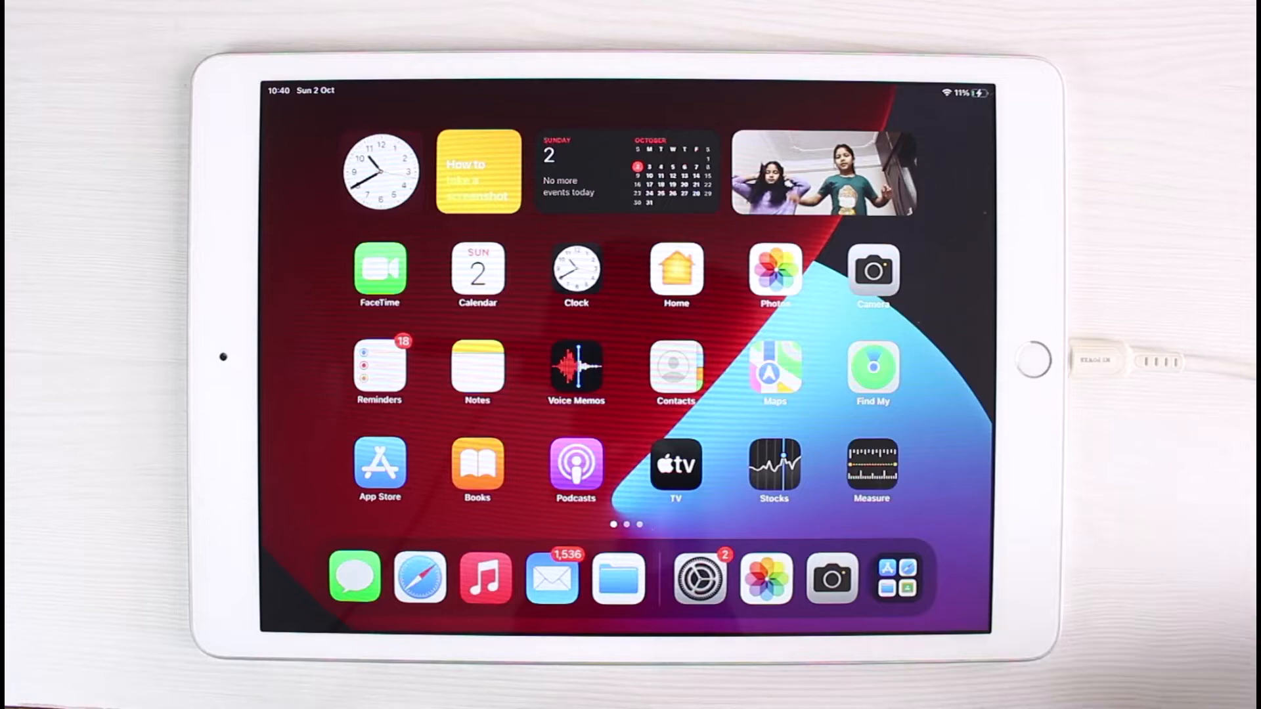
Launch Settings from the Home Screen dock.
left_click(699, 579)
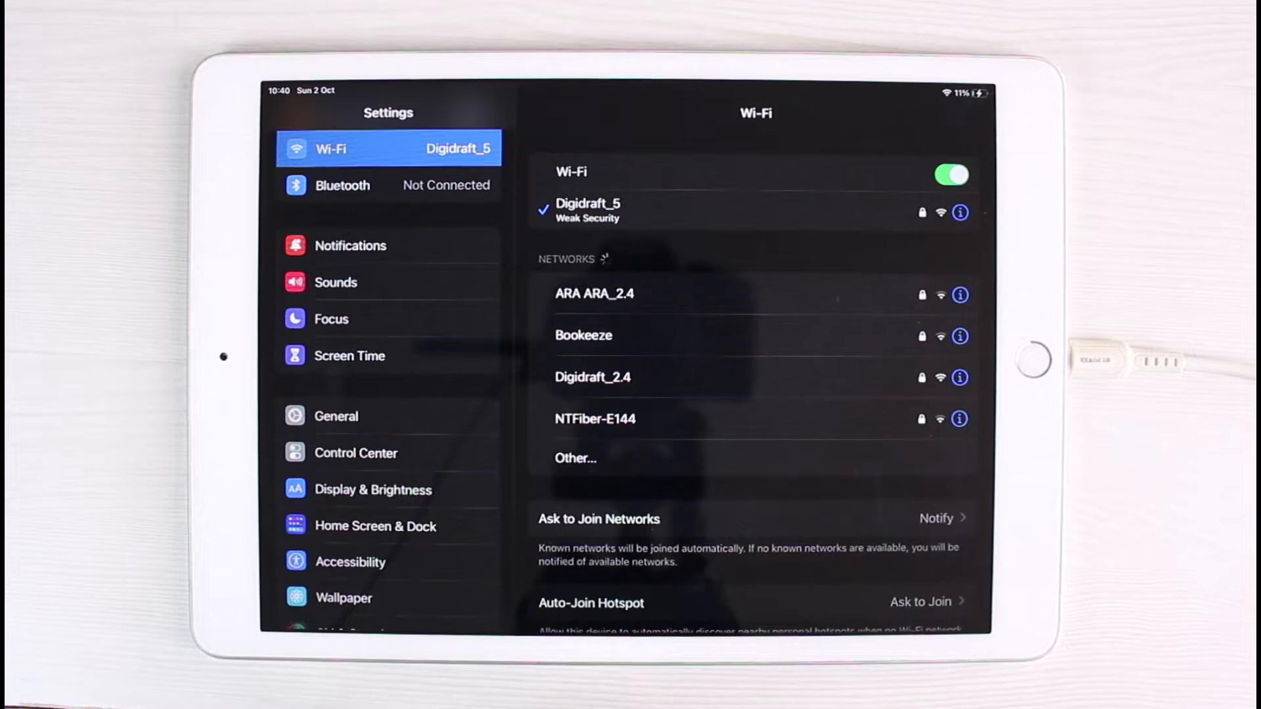
Scroll the sidebar to Privacy and open Location Services.
scroll("down", 3)
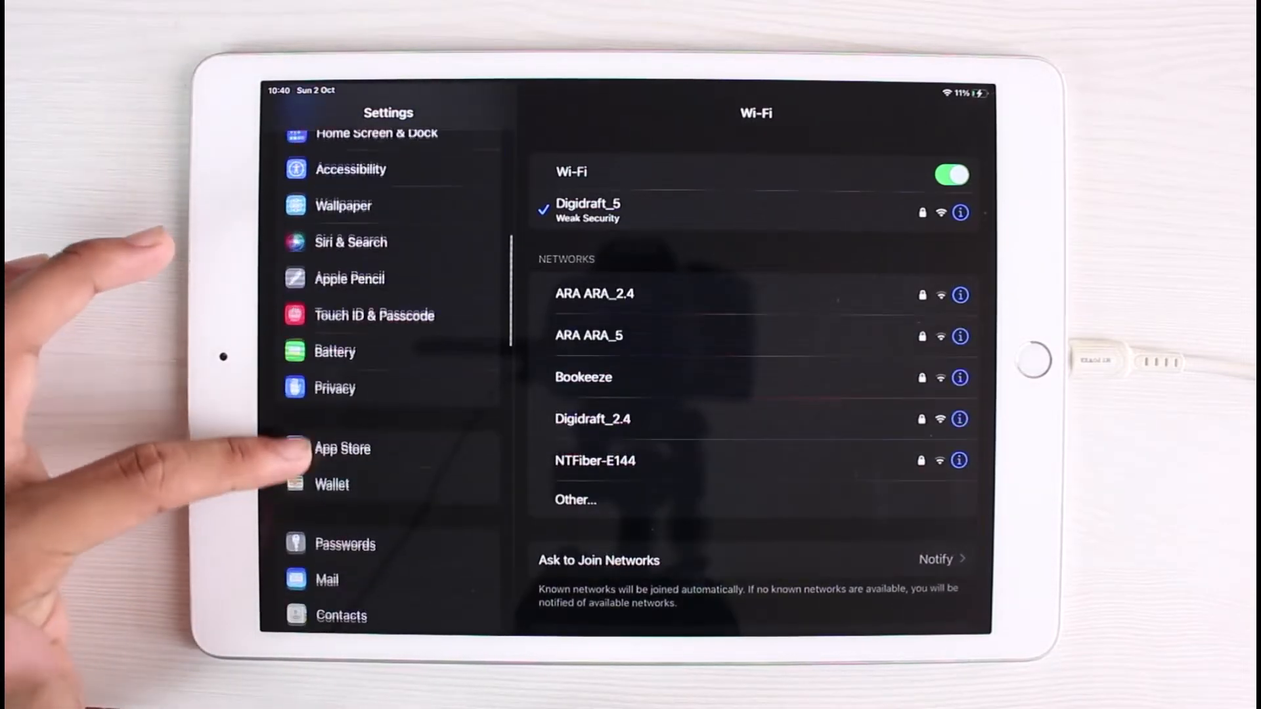
scroll("down", 3)
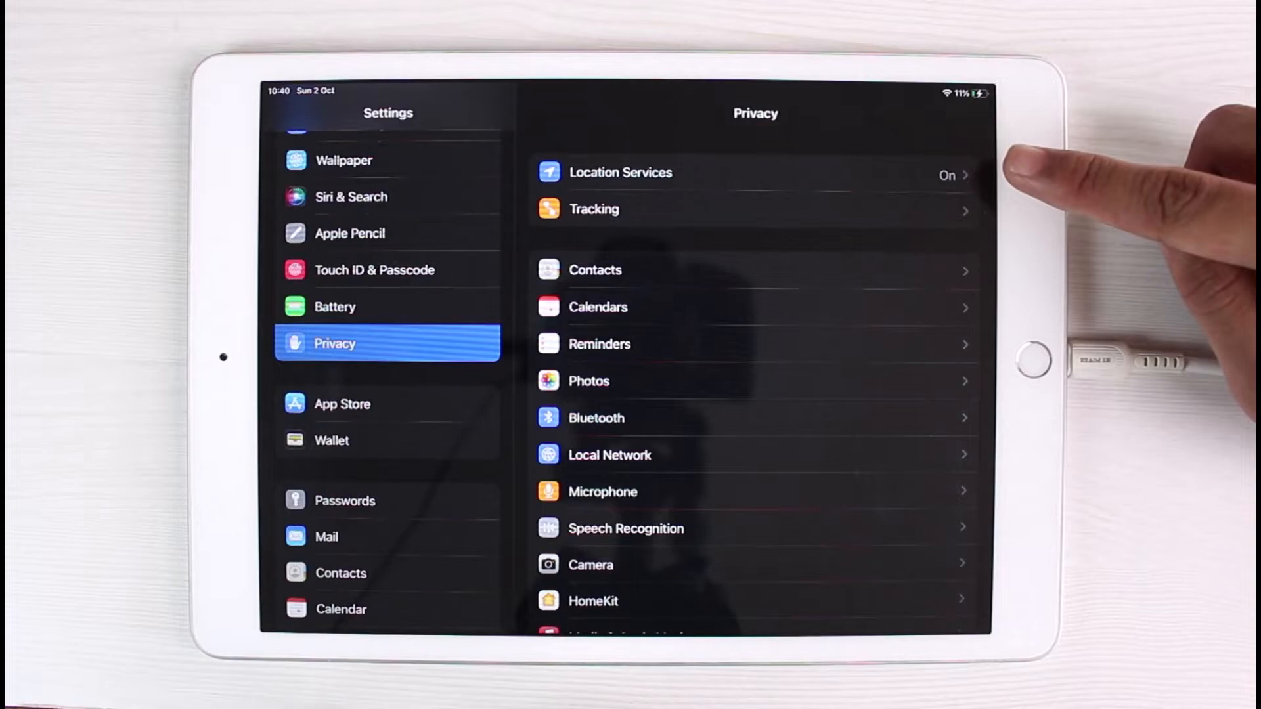
left_click(619, 172)
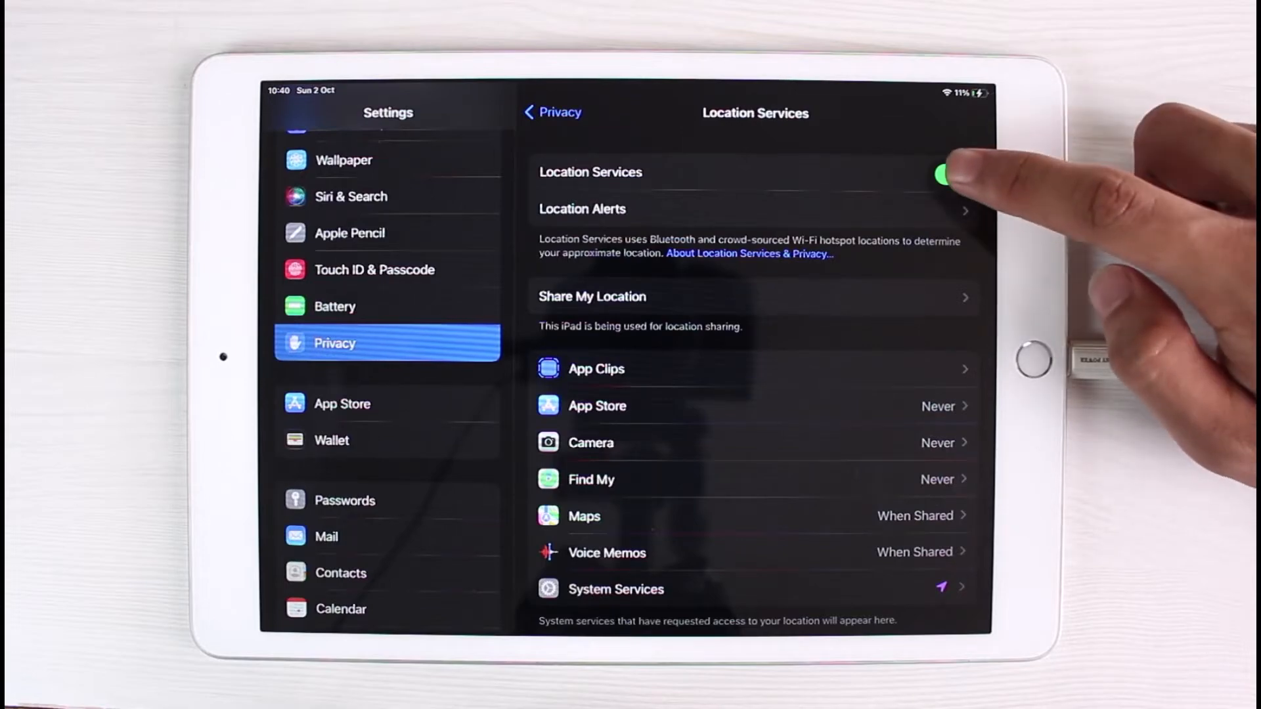
Confirm Location Services is on and open the App Store's location access page.
left_click(945, 172)
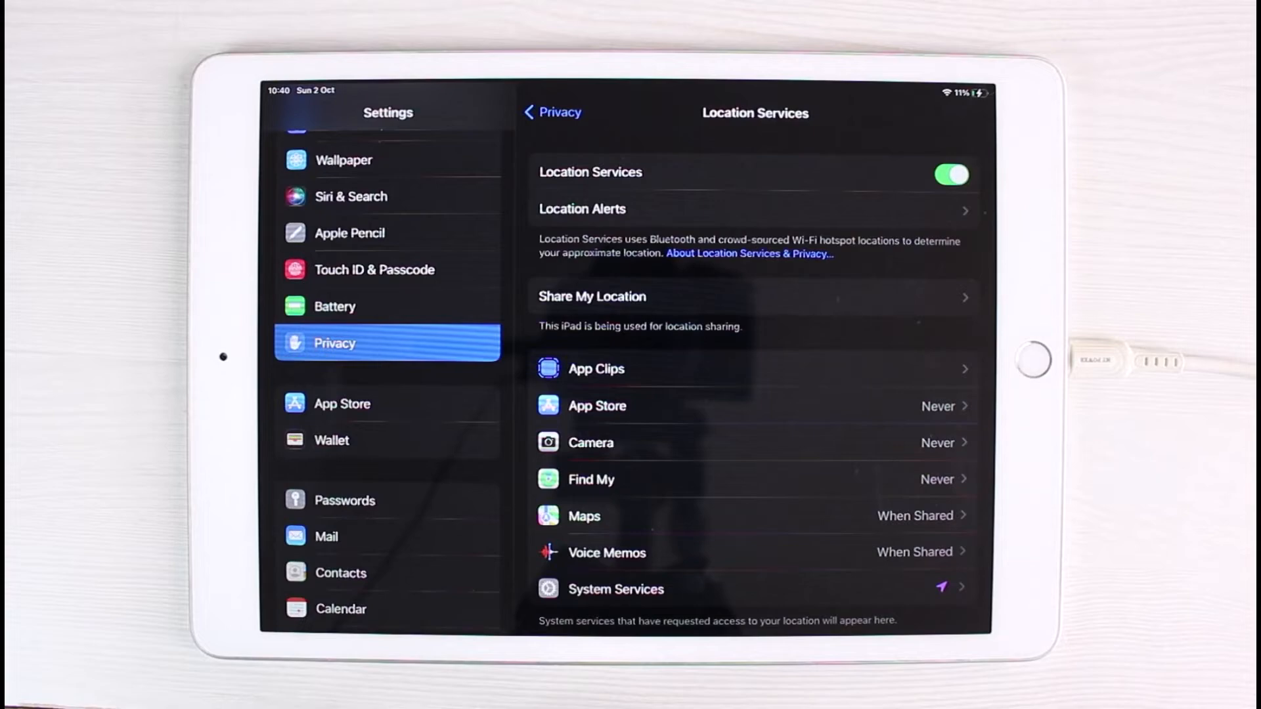
scroll("up", 3)
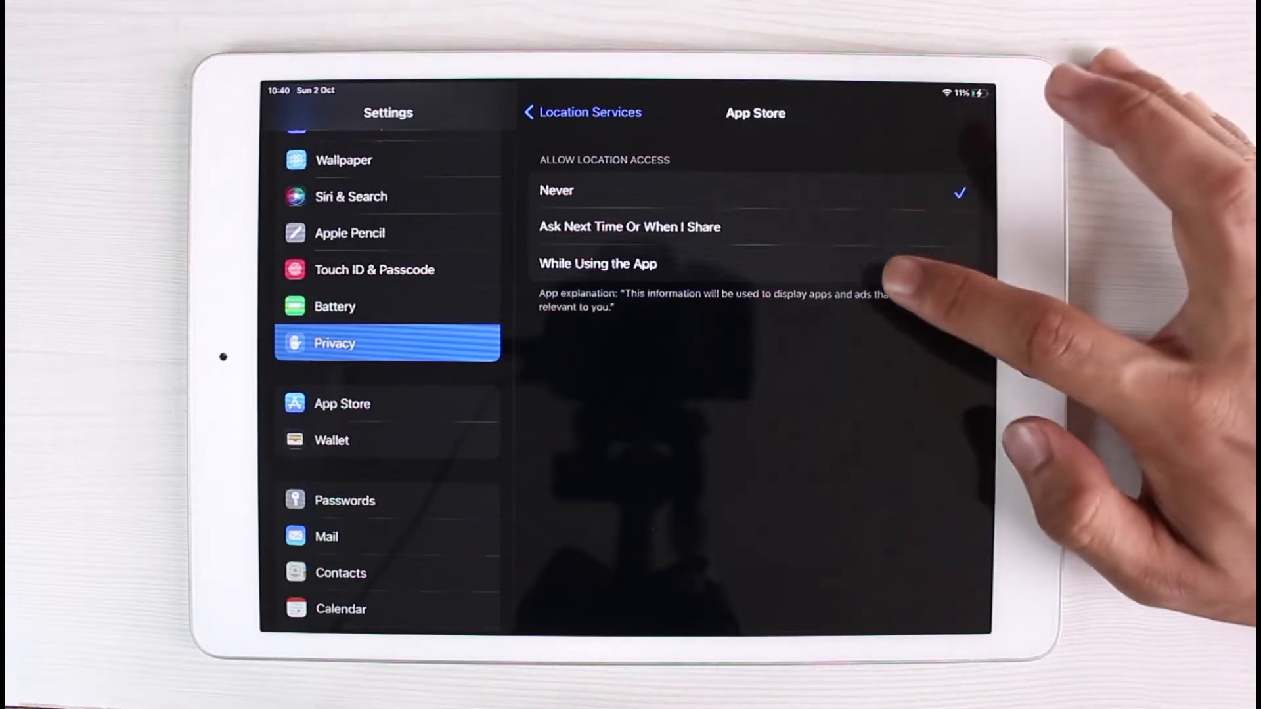
Set App Store location to While Using, Precise Location off, back to Location Services.
left_click(630, 226)
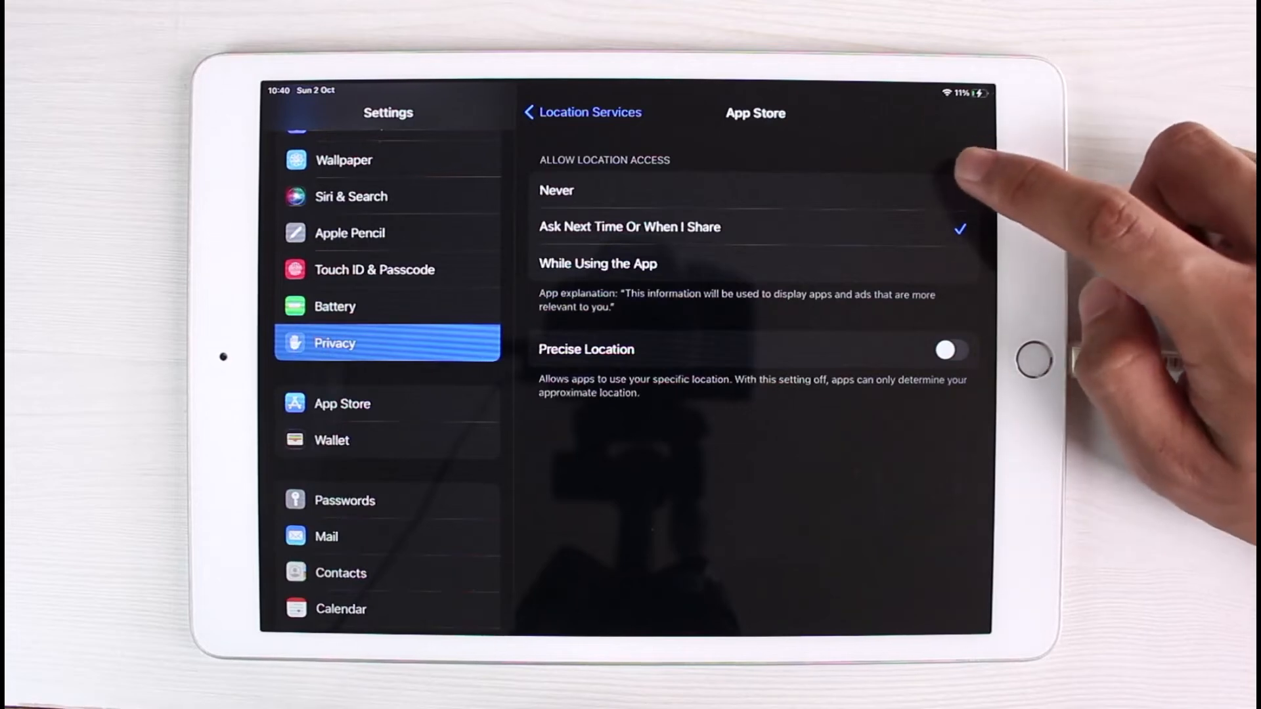
left_click(598, 263)
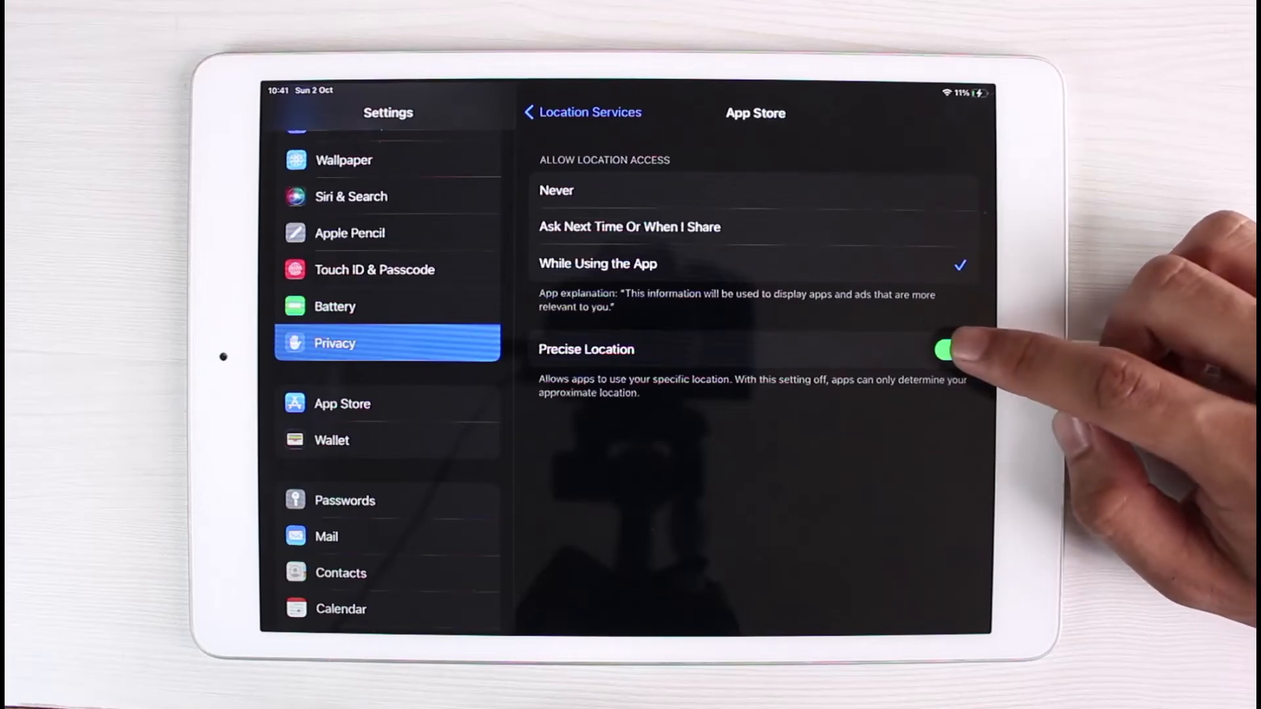
left_click(945, 350)
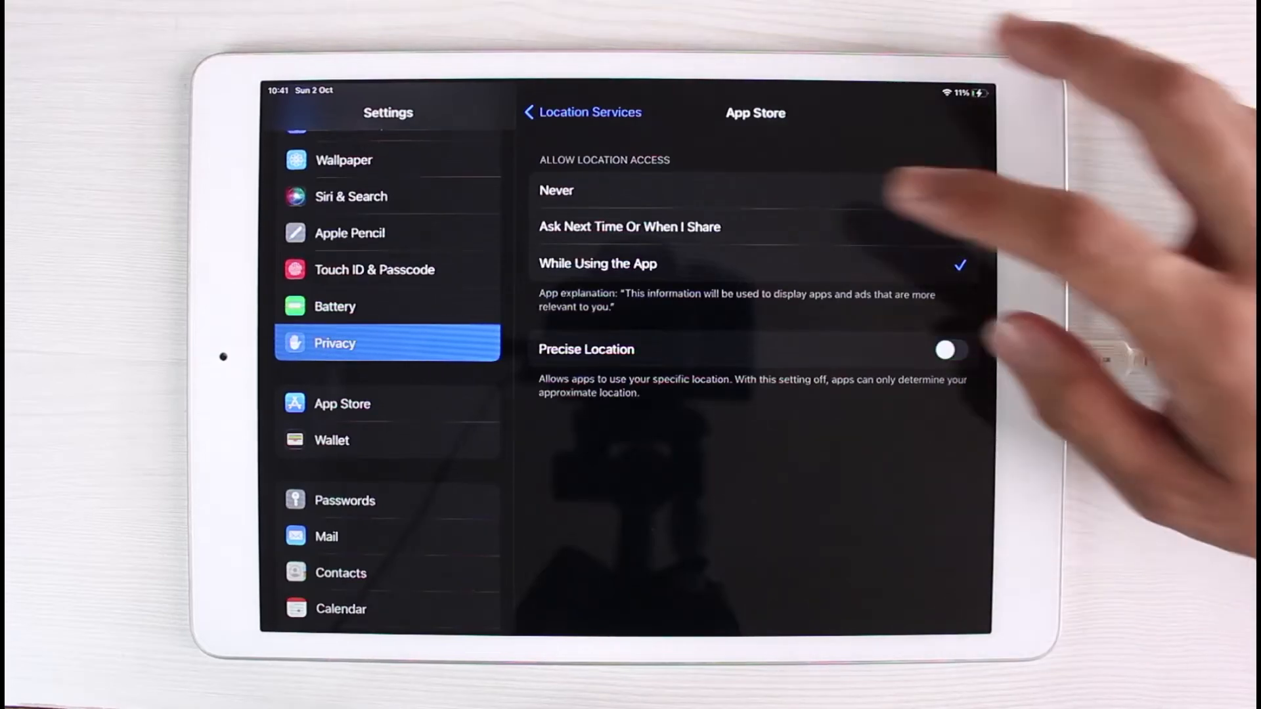
left_click(581, 111)
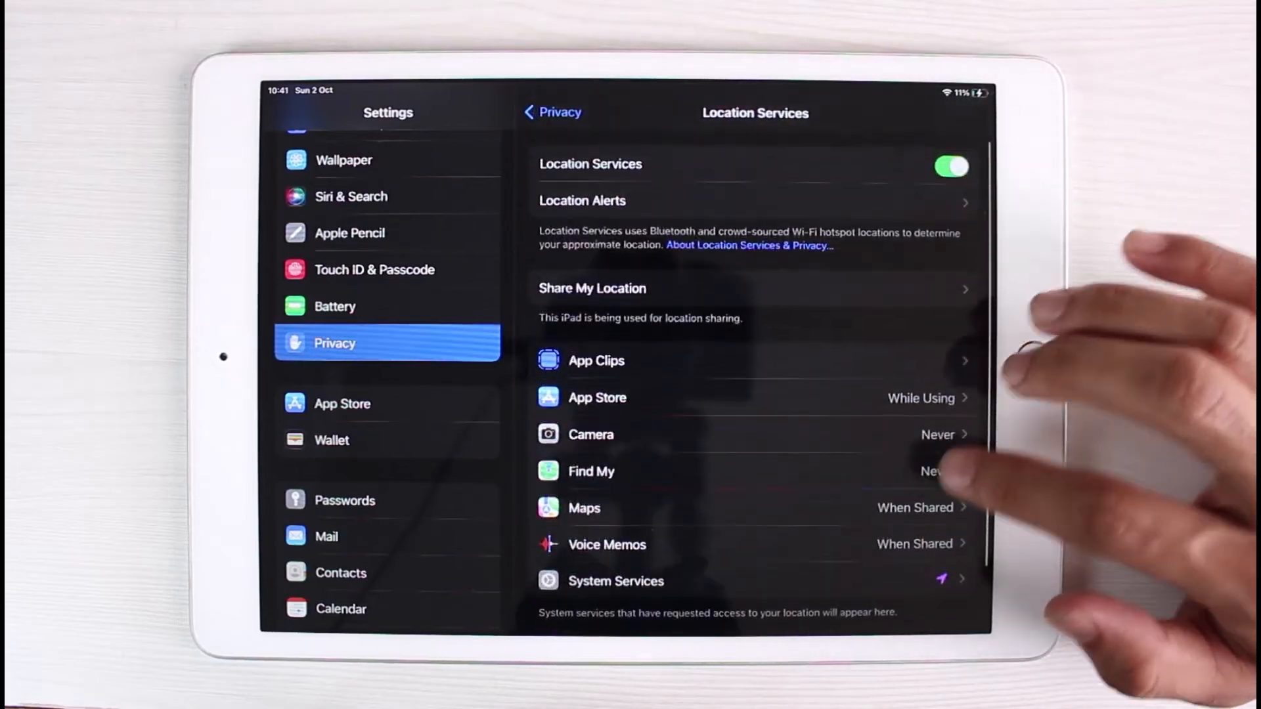
left_click(951, 166)
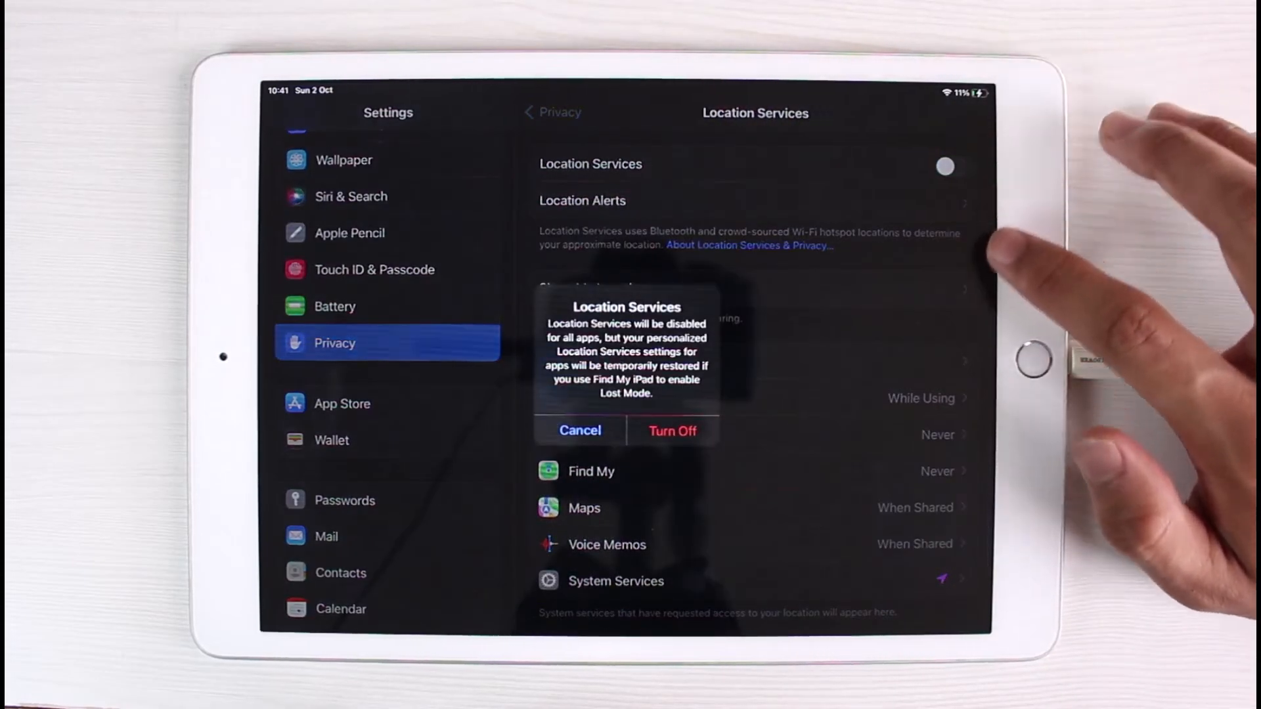
left_click(672, 430)
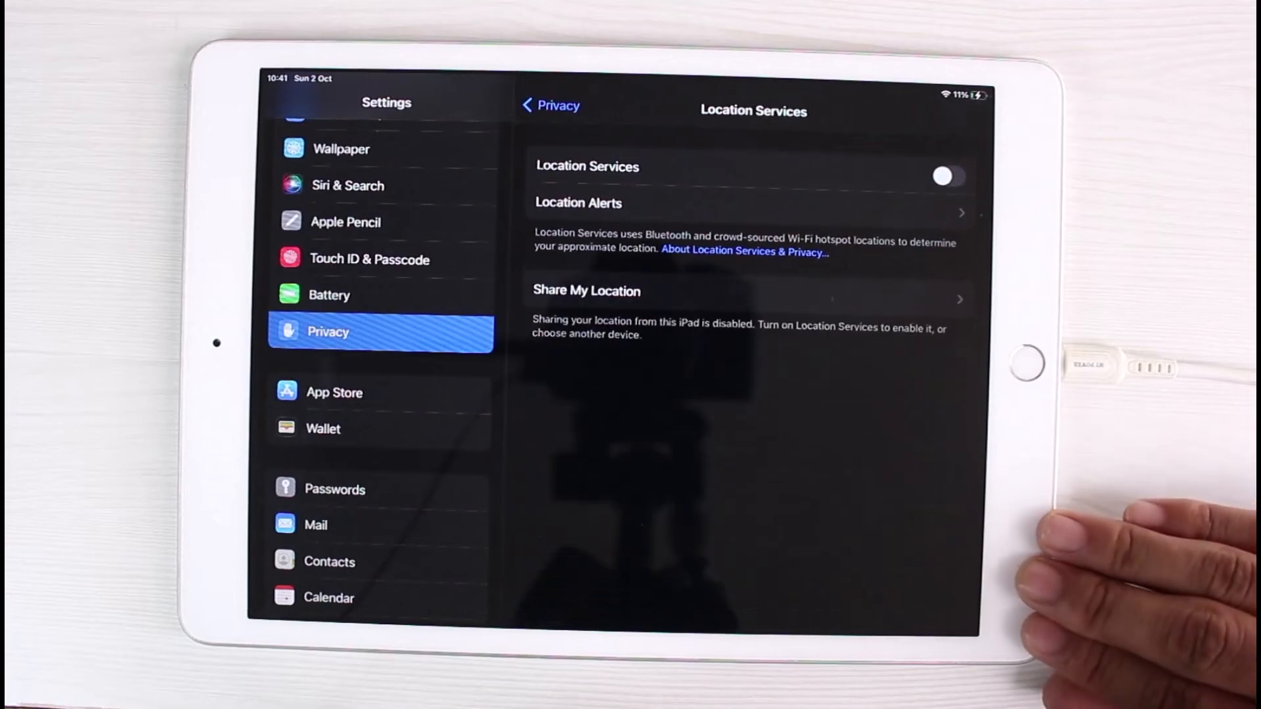
left_click(946, 176)
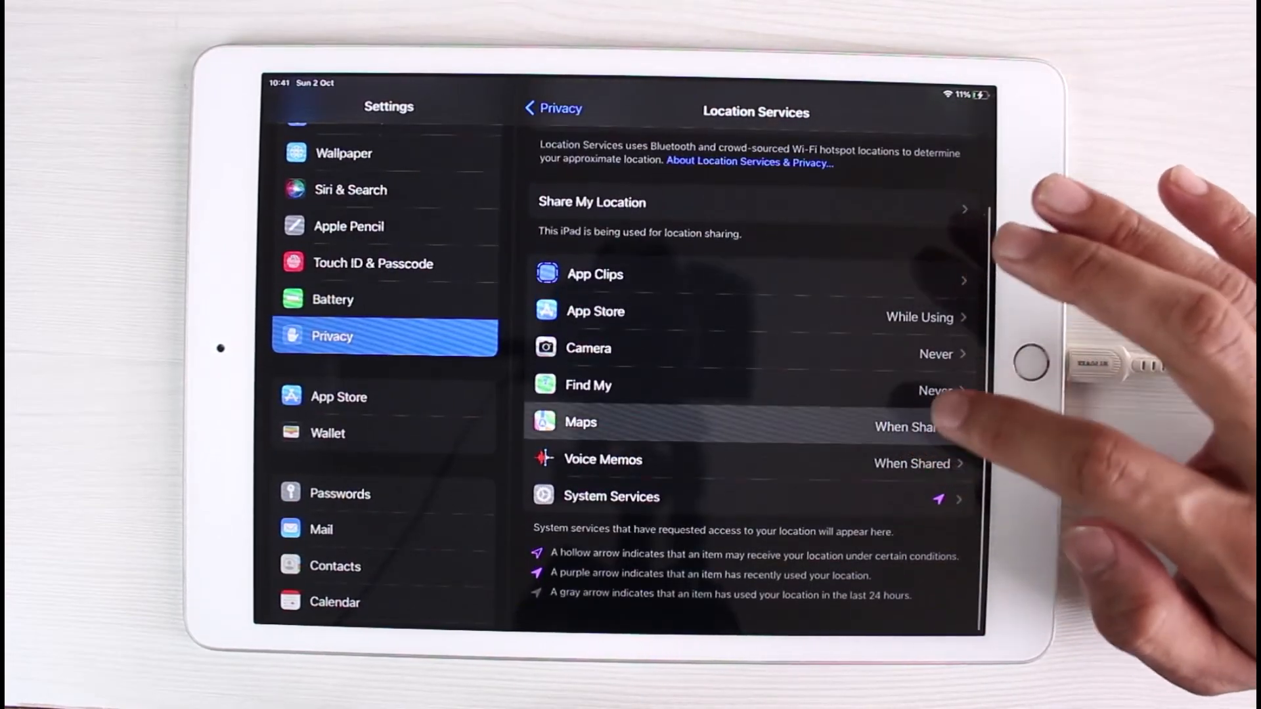
left_click(580, 422)
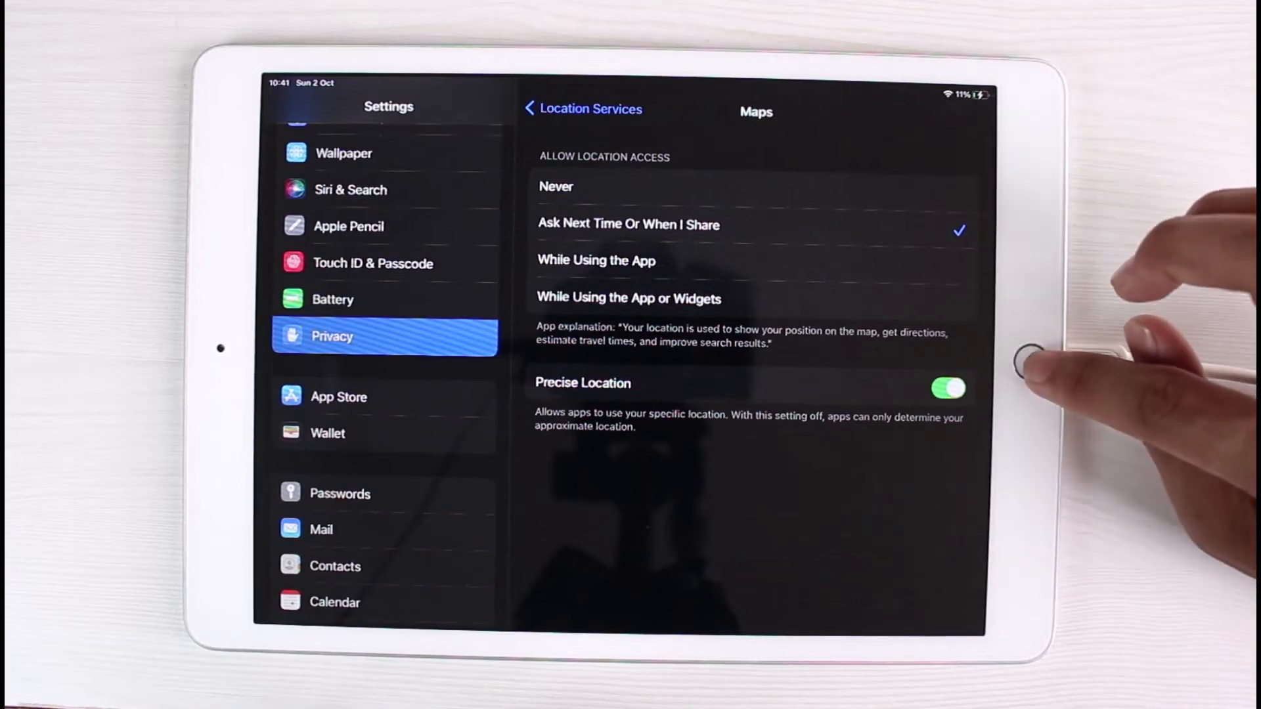
left_click(583, 109)
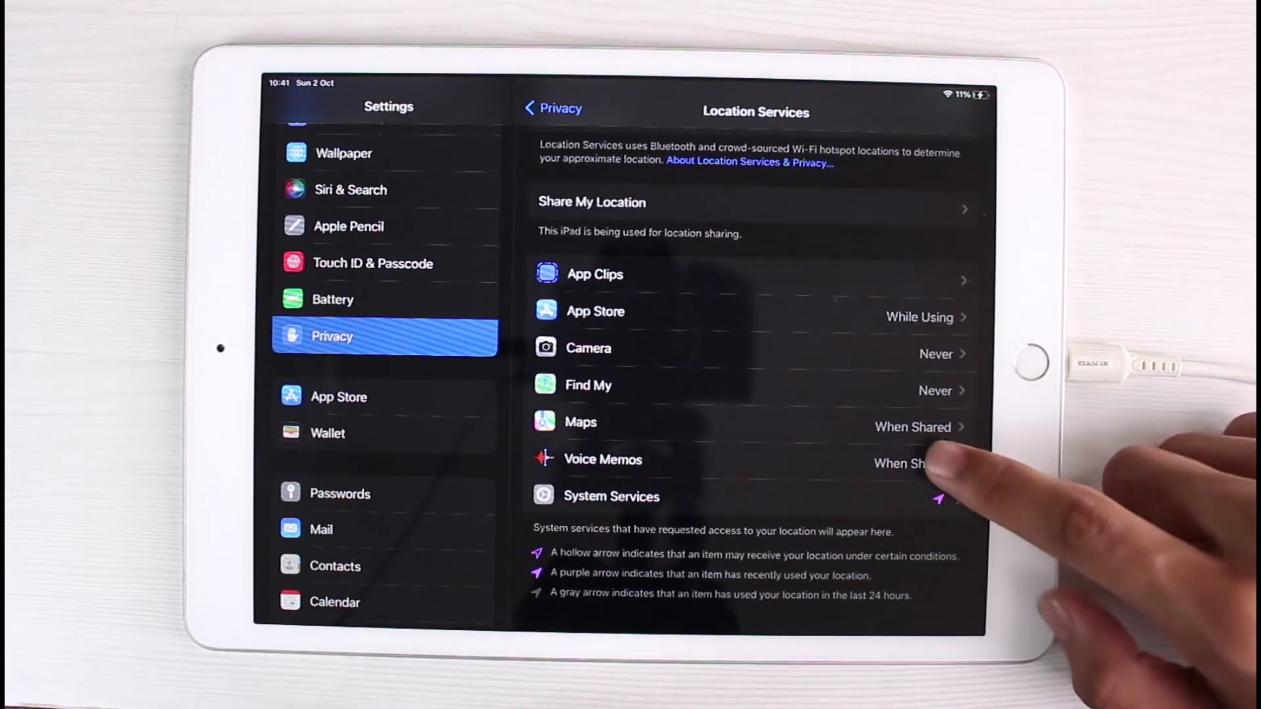